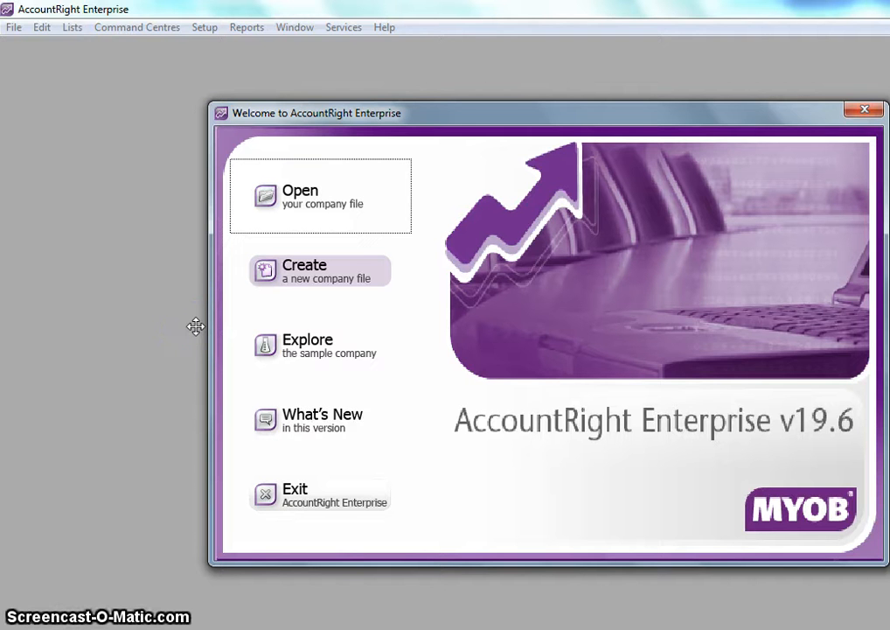
{"action": "mouse_move", "coordinate": [101, 224]}
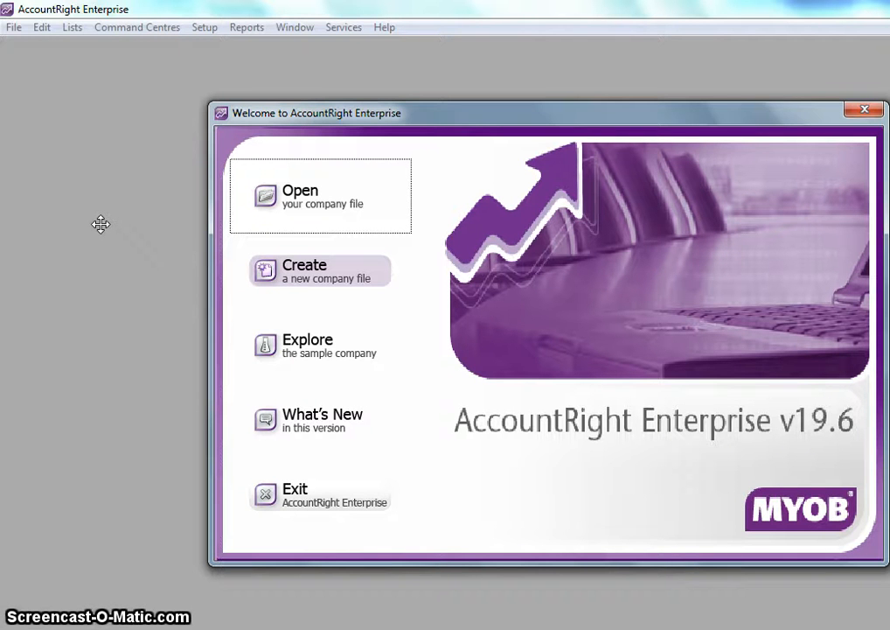
{"action": "mouse_move", "coordinate": [350, 196]}
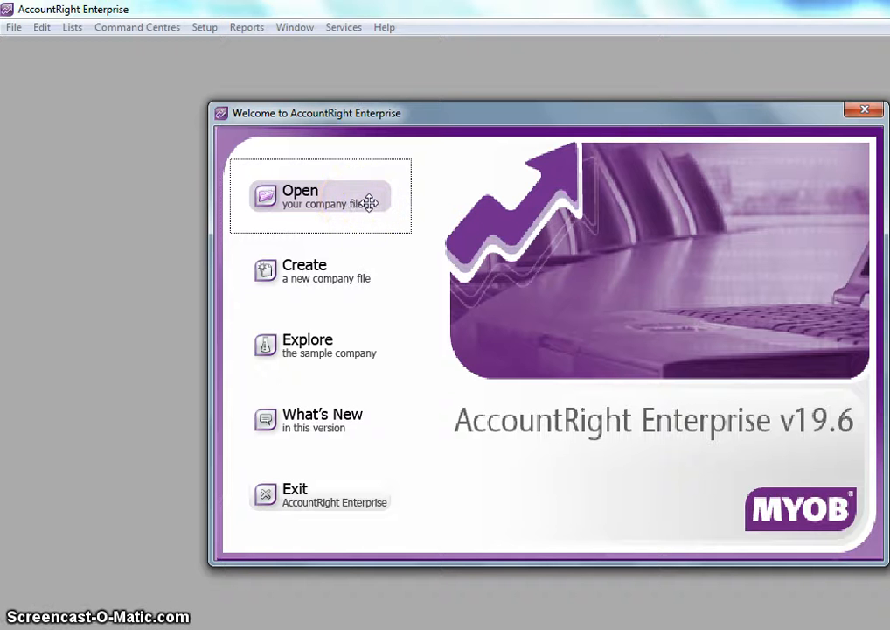
Choose the Backup demo PRM0122.ZIP file from D:\Backups, showing all file types
{"action": "left_click", "coordinate": [320, 196]}
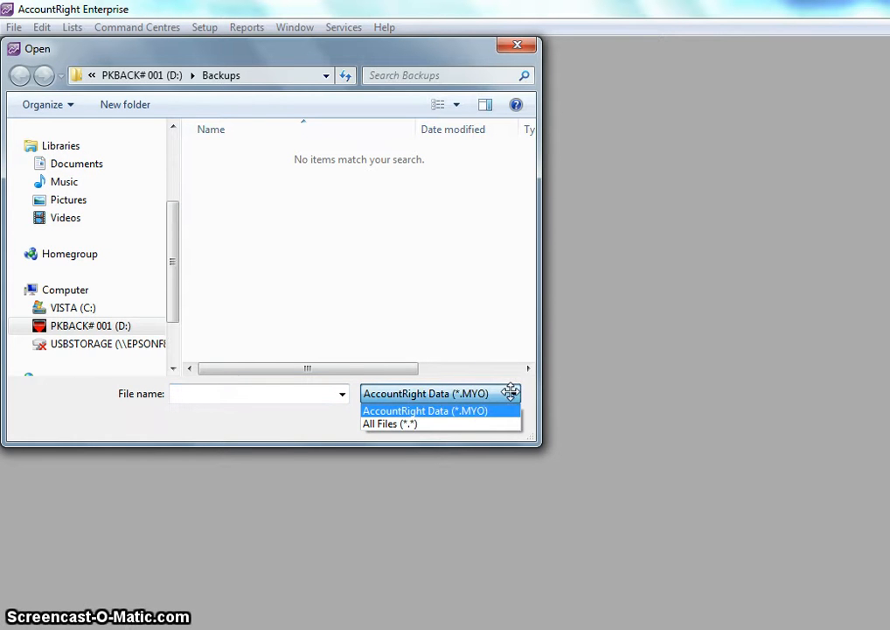
{"action": "mouse_move", "coordinate": [389, 424]}
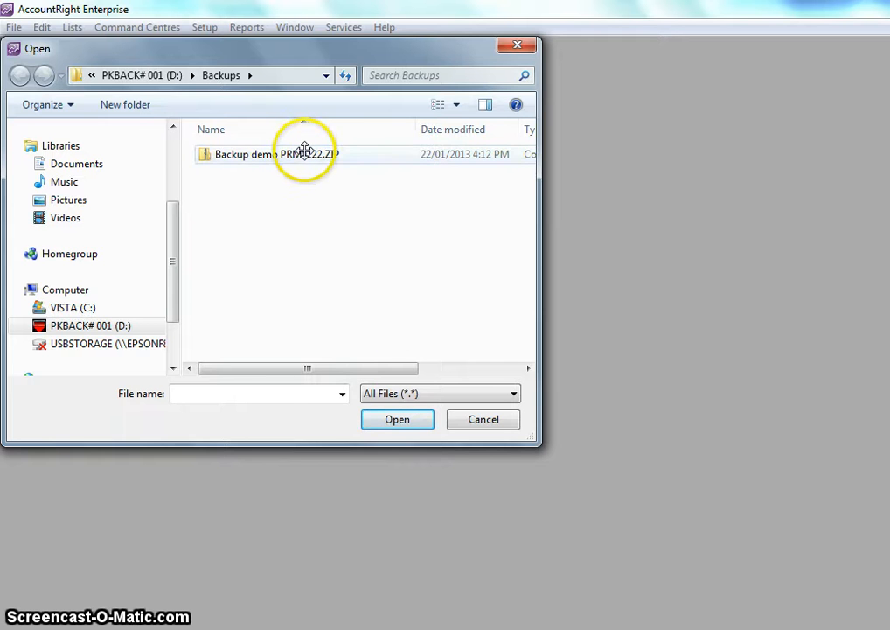
{"action": "left_click", "coordinate": [271, 154]}
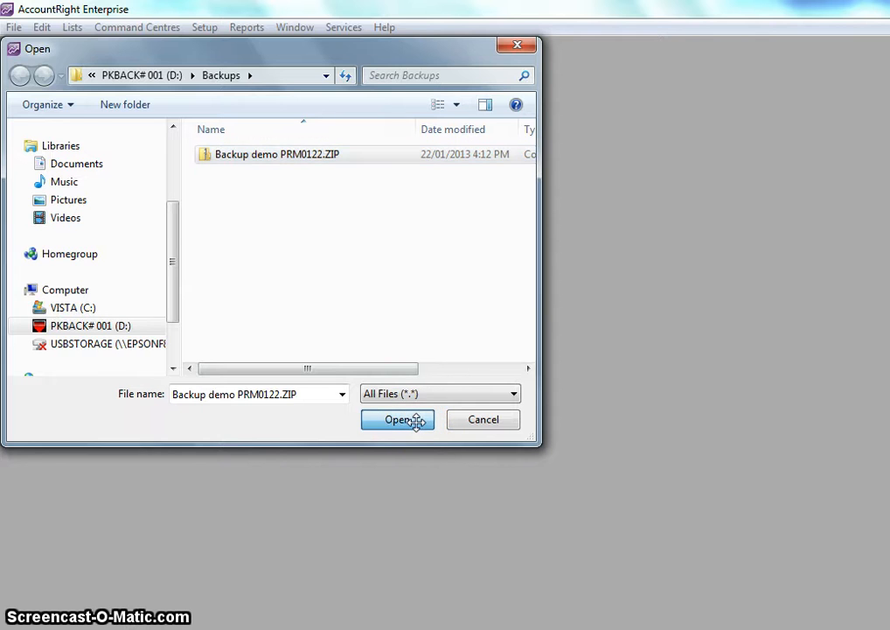
Open PRM0122.ZIP to bring up the save prompt proposing Clearwtr.MYO
{"action": "left_click", "coordinate": [397, 419]}
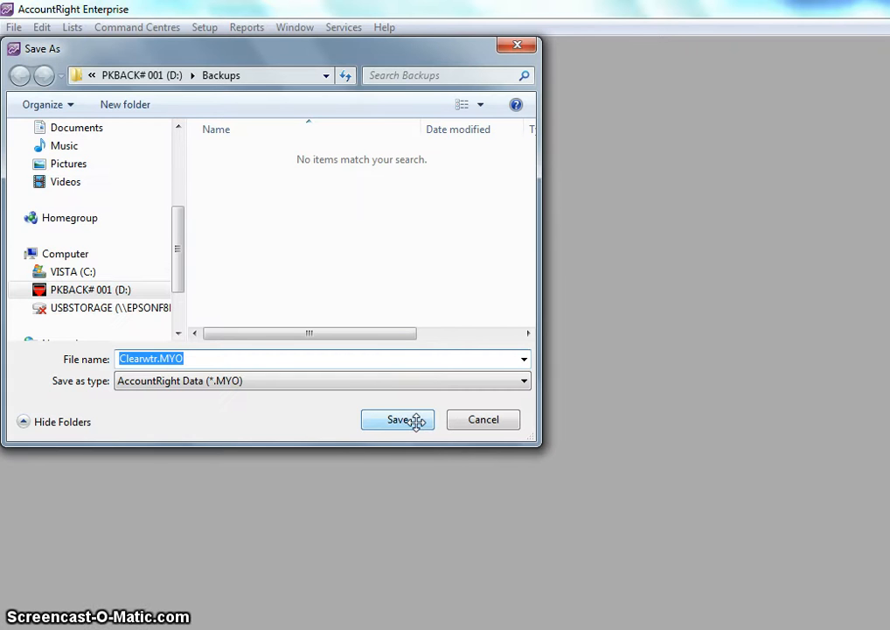
{"action": "mouse_move", "coordinate": [310, 237]}
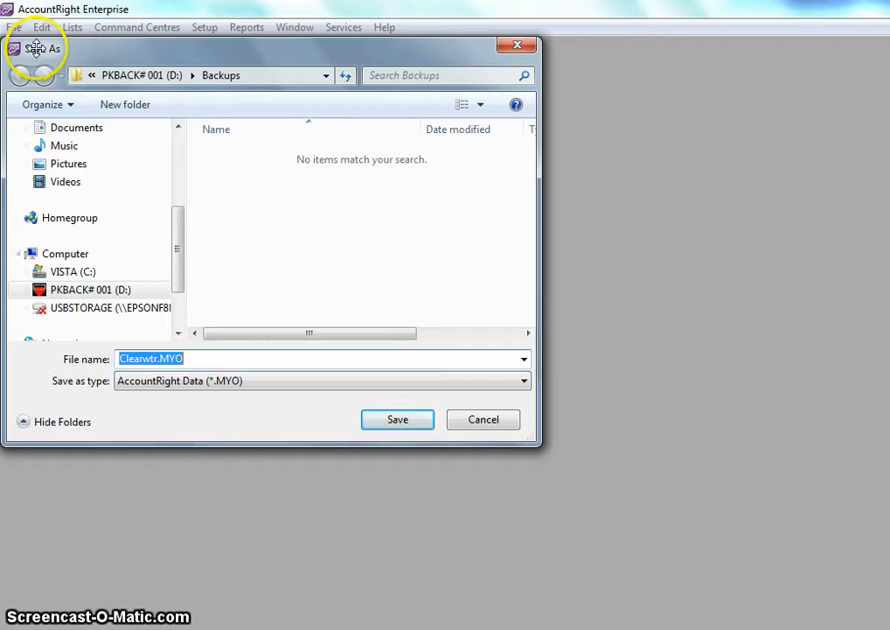
{"action": "mouse_move", "coordinate": [230, 171]}
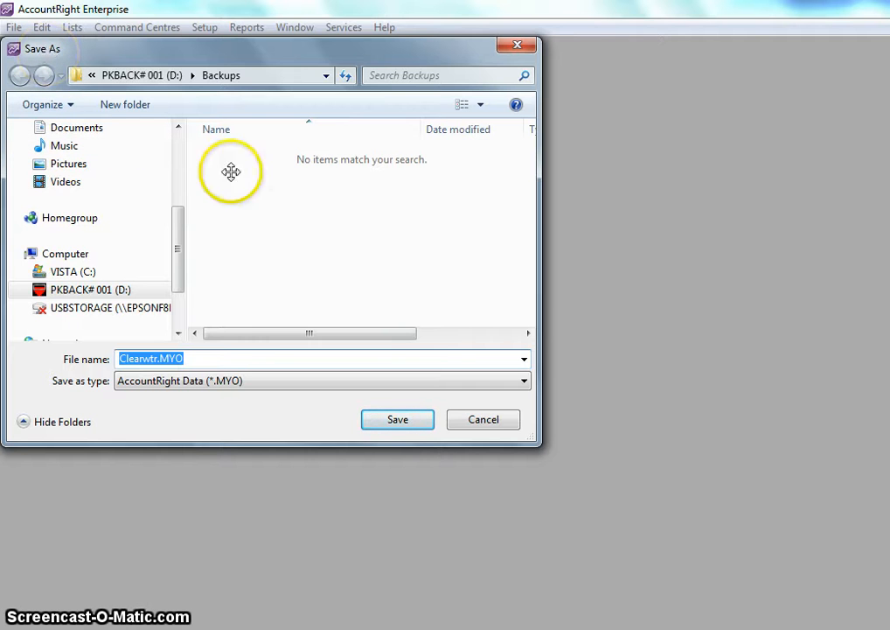
{"action": "mouse_move", "coordinate": [377, 230]}
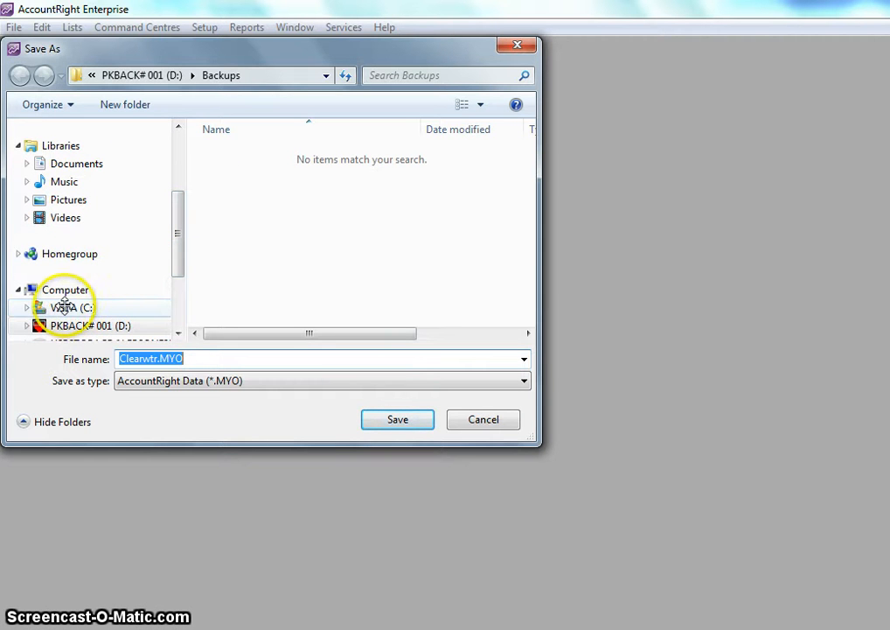
Browse to drive C and enter the Enterprise19ED folder as the save location
{"action": "left_click", "coordinate": [72, 307]}
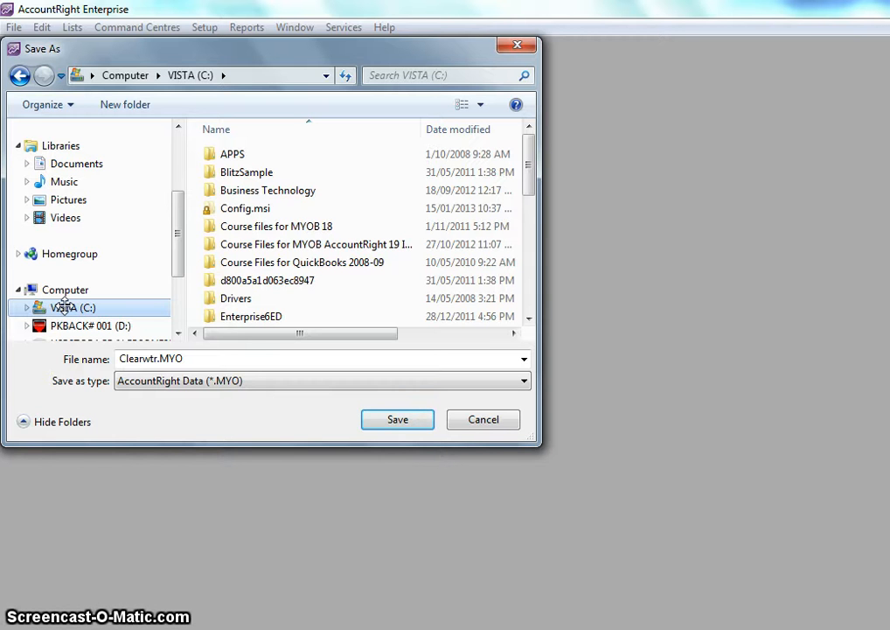
{"action": "mouse_move", "coordinate": [528, 172]}
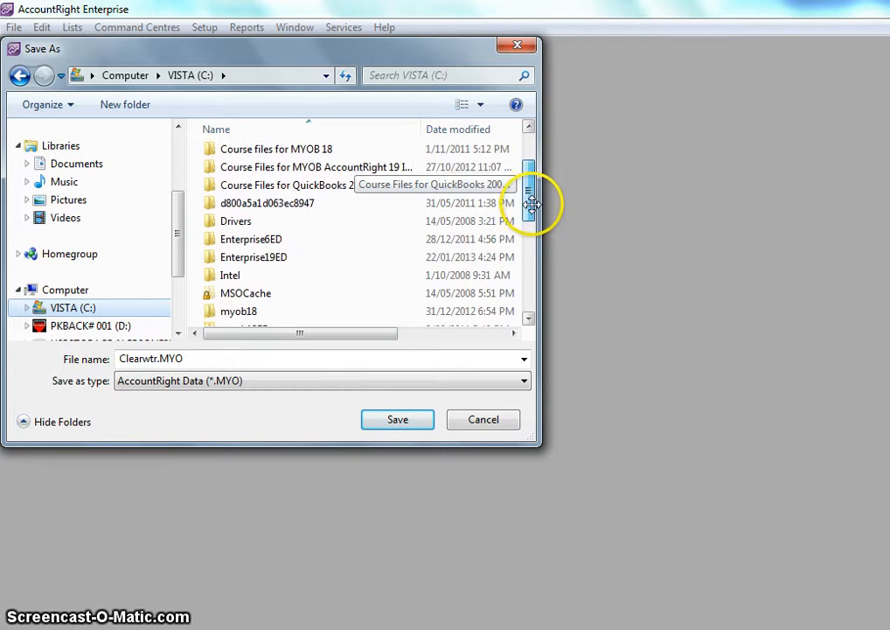
{"action": "scroll", "scroll_direction": "down", "scroll_amount": 3}
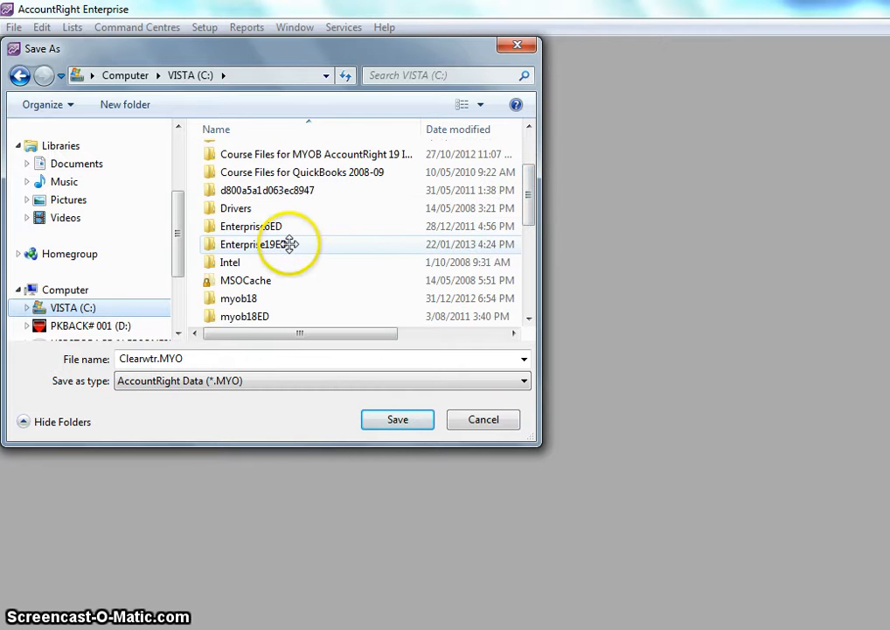
{"action": "mouse_move", "coordinate": [253, 244]}
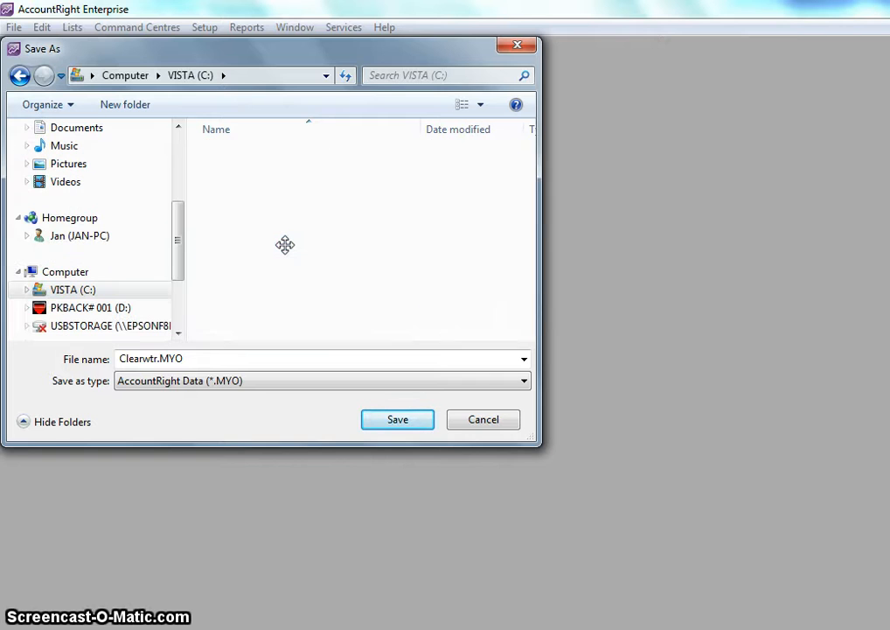
{"action": "double_click", "coordinate": [285, 245]}
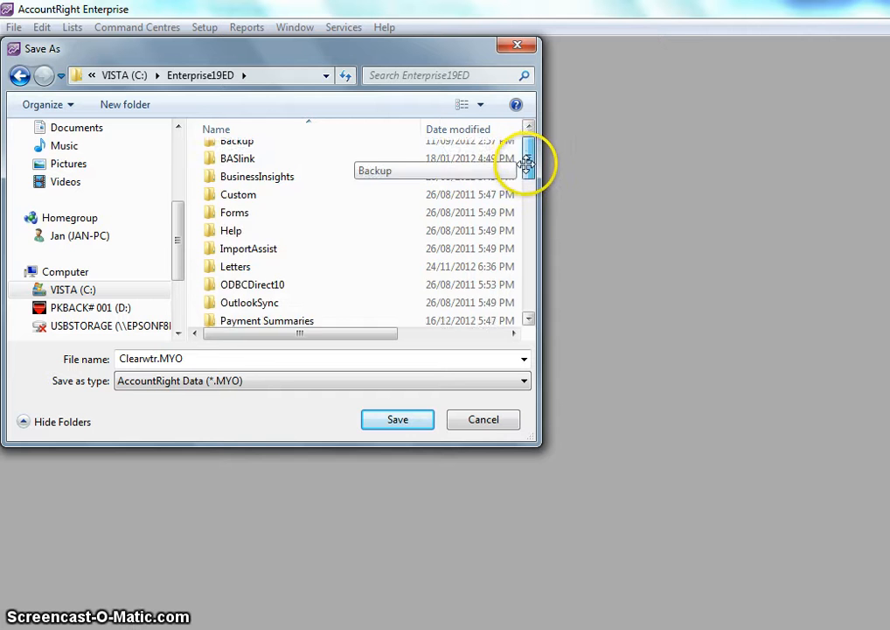
{"action": "scroll", "scroll_direction": "down", "scroll_amount": 3}
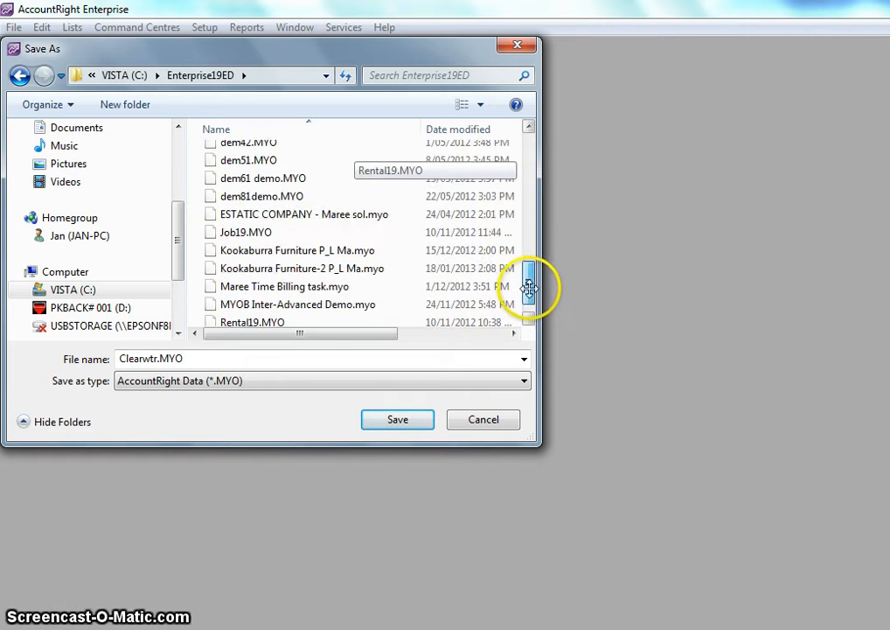
{"action": "left_click_drag", "start_coordinate": [528, 289], "coordinate": [528, 306]}
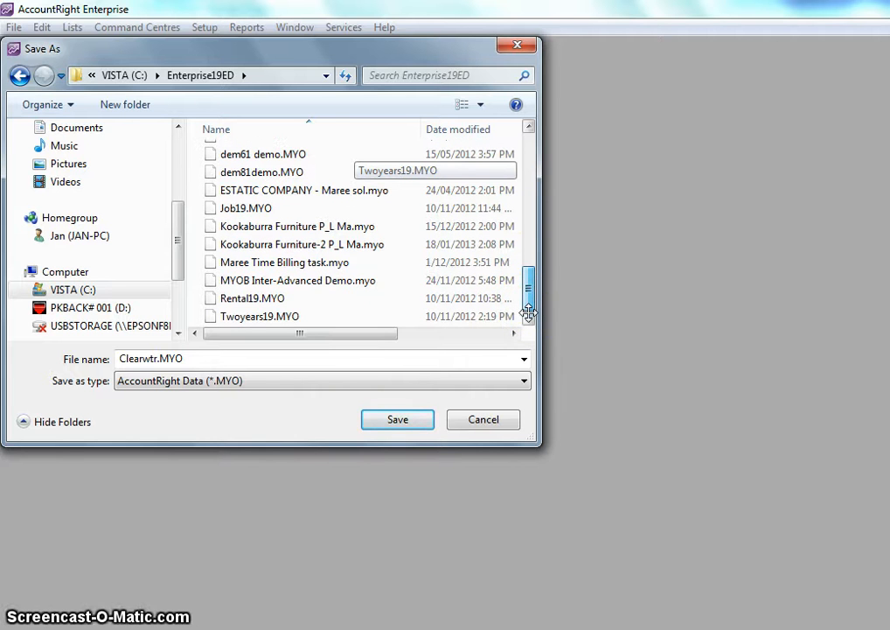
{"action": "mouse_move", "coordinate": [528, 312]}
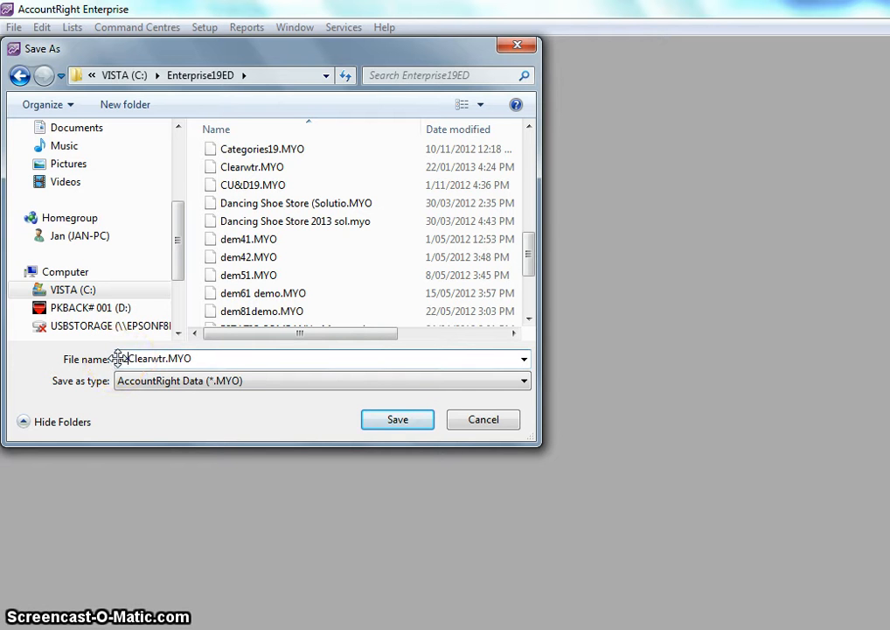
Change the file name to Clearwtr restored.MYO
{"action": "type", "text": "restored"}
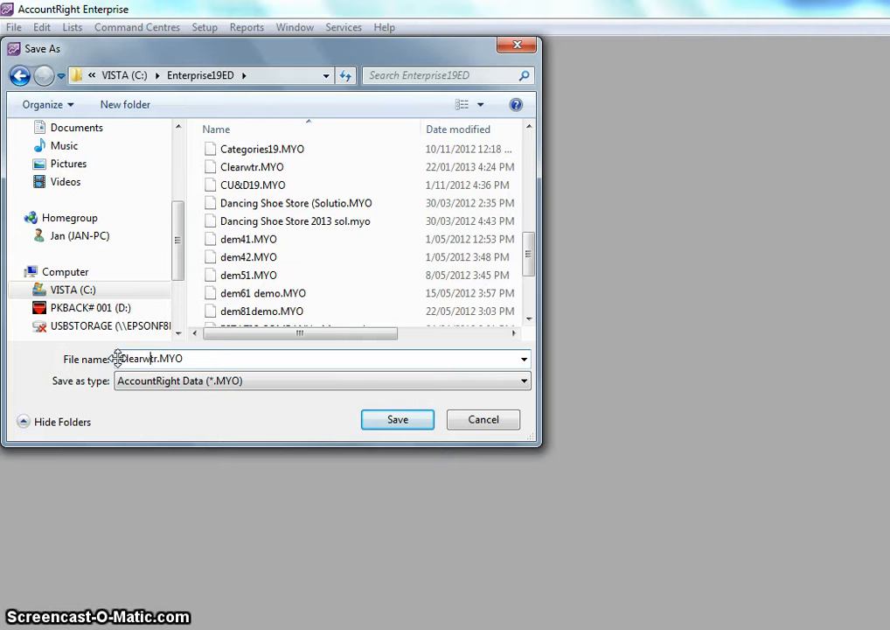
{"action": "type", "text": "restored"}
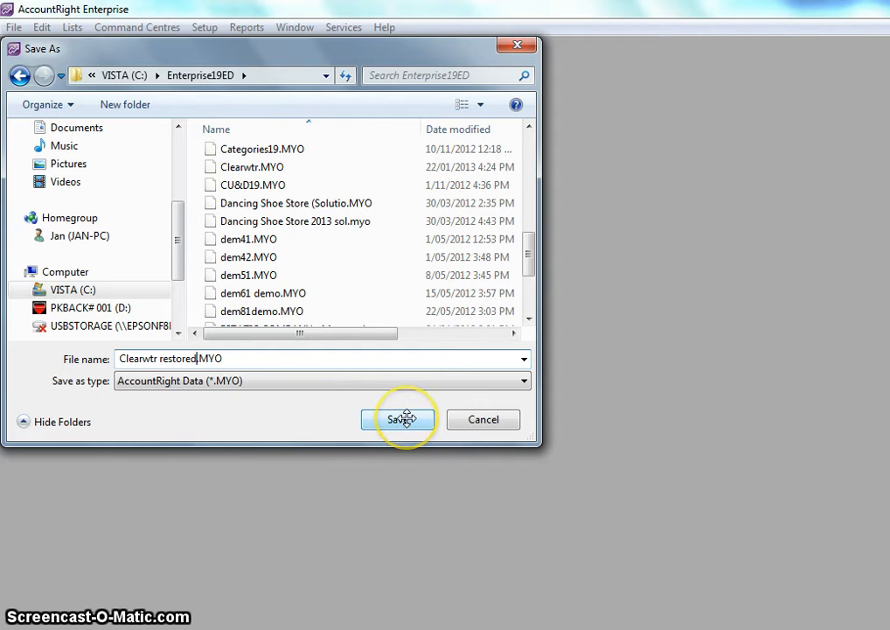
Save the restore as Clearwtr restored.MYO in C:\Enterprise19ED and accept the confirmation
{"action": "left_click", "coordinate": [398, 419]}
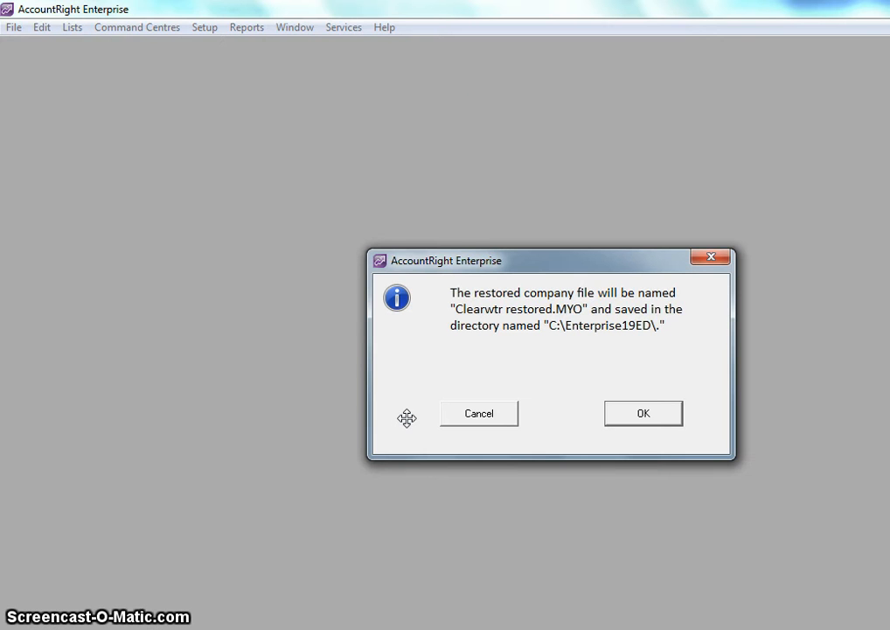
{"action": "mouse_move", "coordinate": [566, 354]}
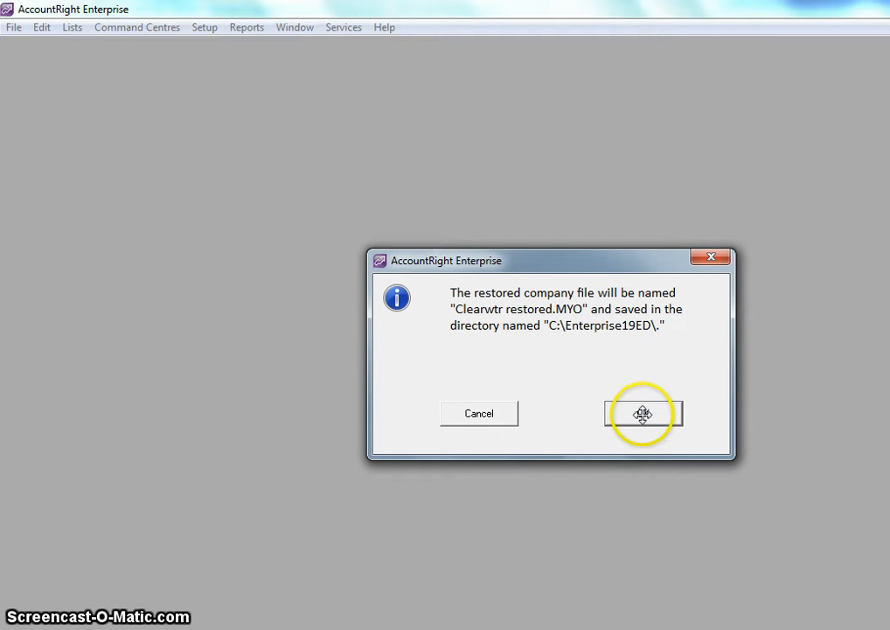
{"action": "left_click", "coordinate": [644, 413]}
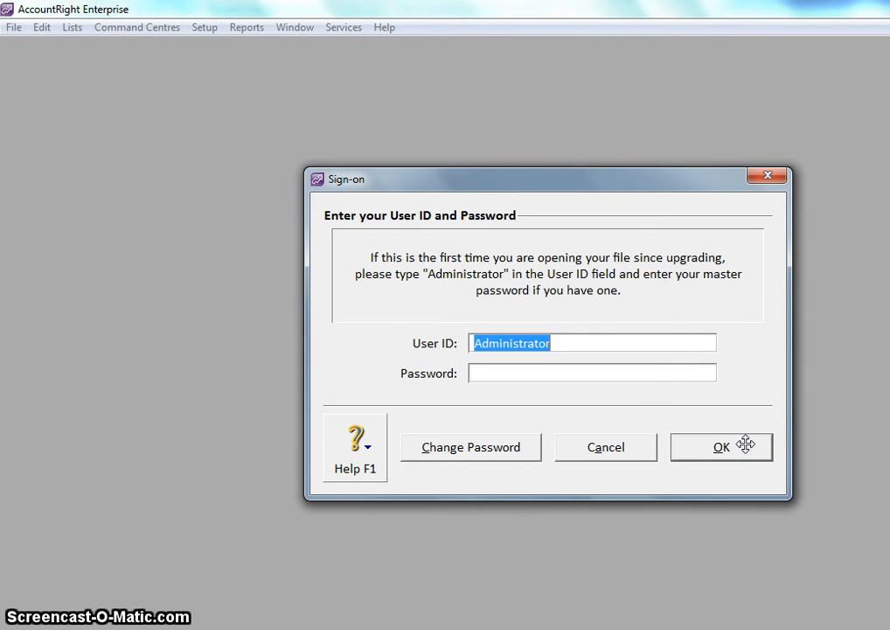
Sign on as Administrator and maximize the Clearwater Pty Ltd Command Centre
{"action": "left_click", "coordinate": [721, 447]}
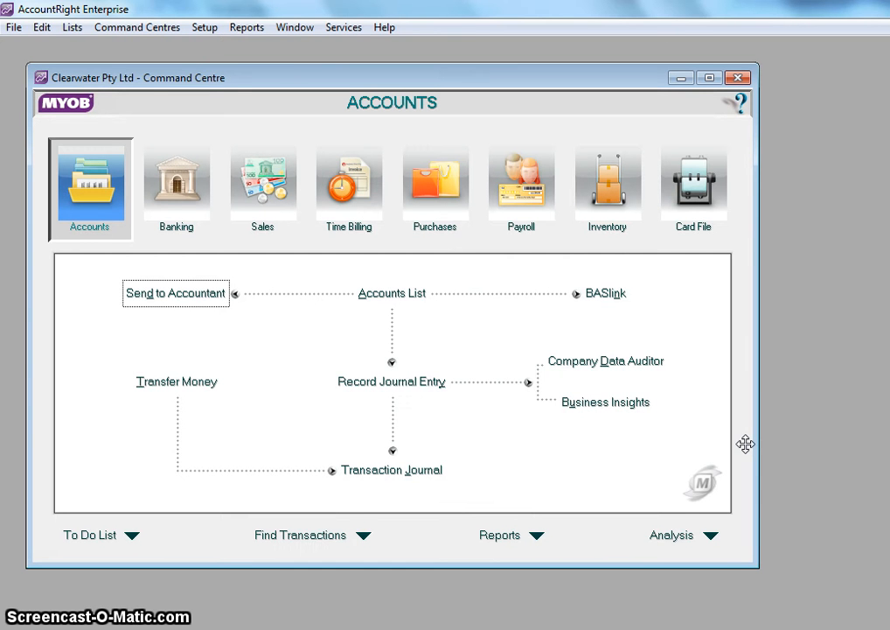
{"action": "mouse_move", "coordinate": [714, 99]}
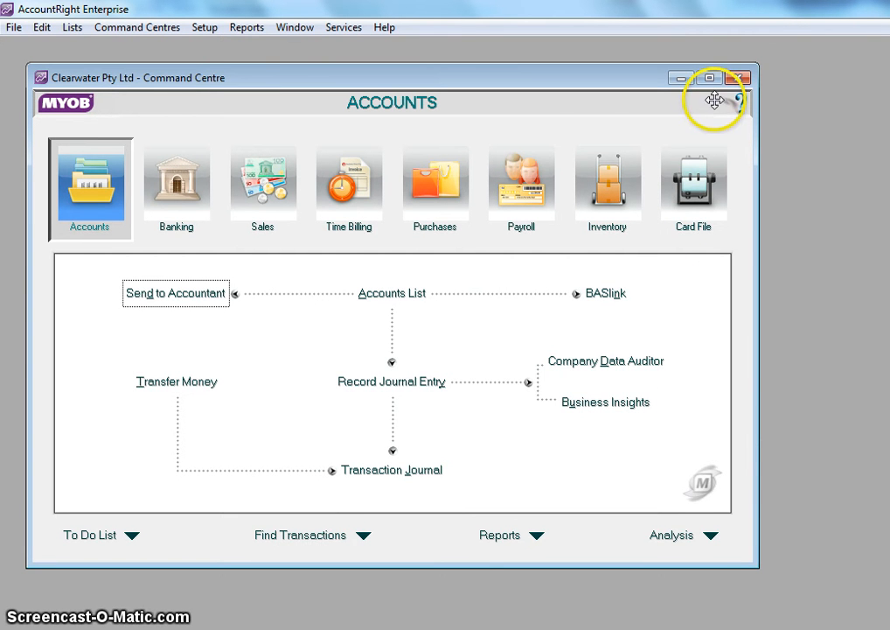
{"action": "left_click", "coordinate": [709, 78]}
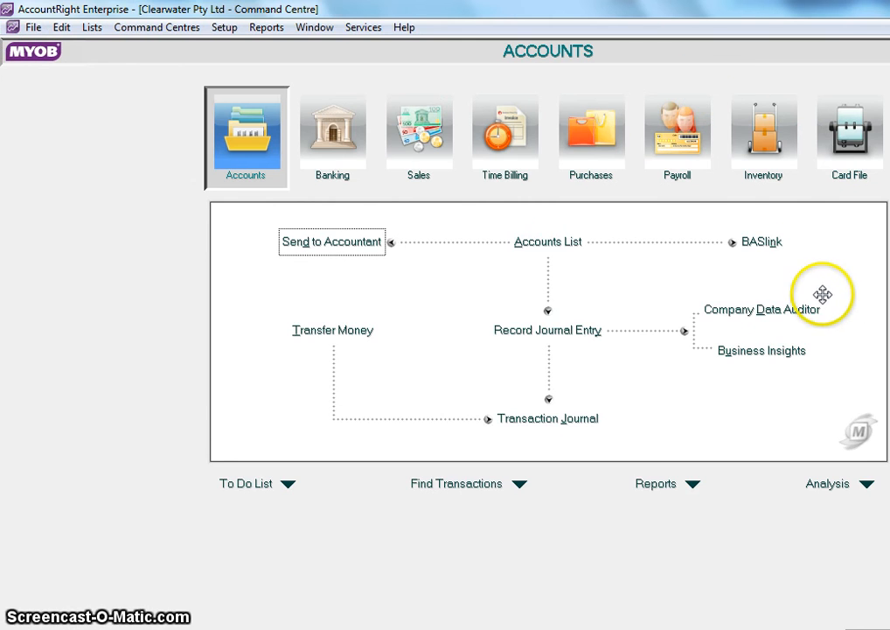